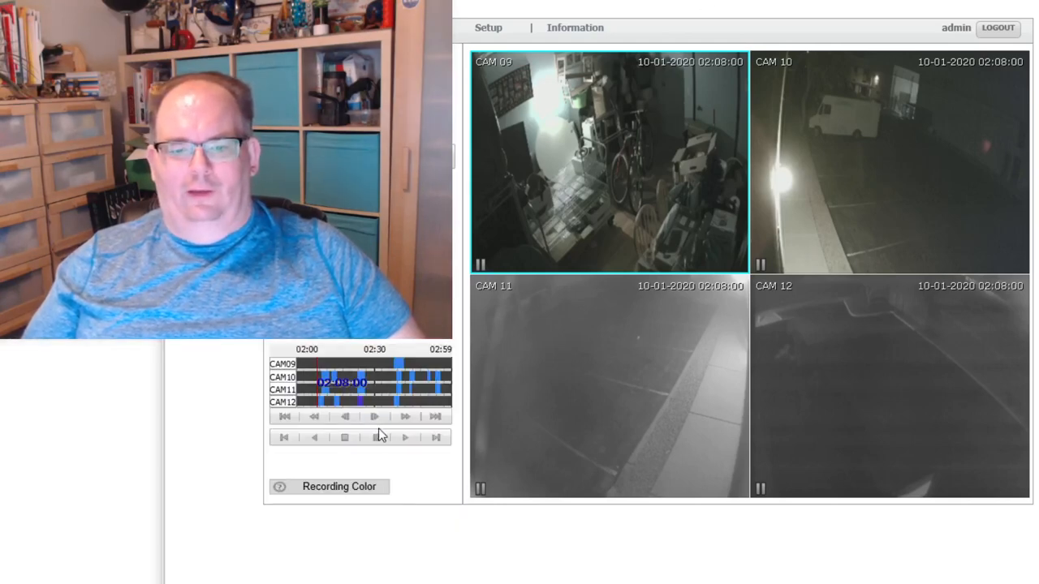
Start playback of the overnight footage on cameras 9–12 from 02:08.
click(405, 437)
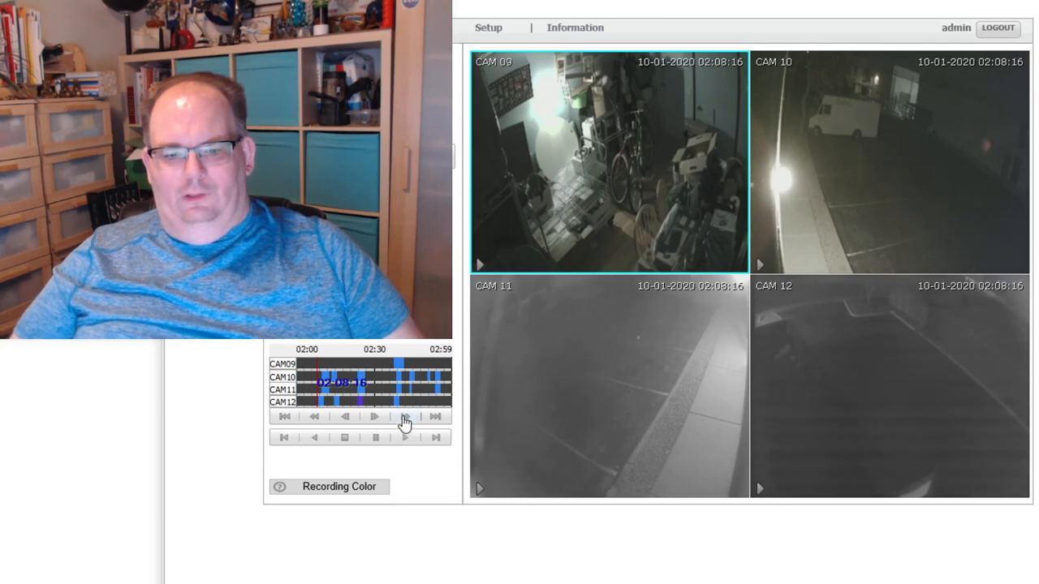
Fast-forward the footage at 4x to about 02:09:30, then return to normal speed.
click(374, 417)
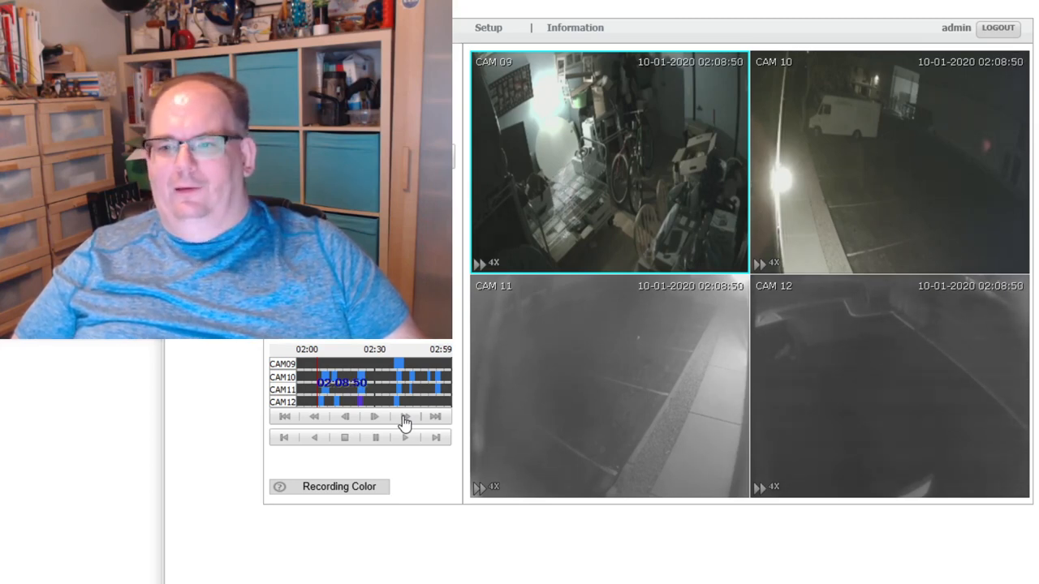
click(404, 416)
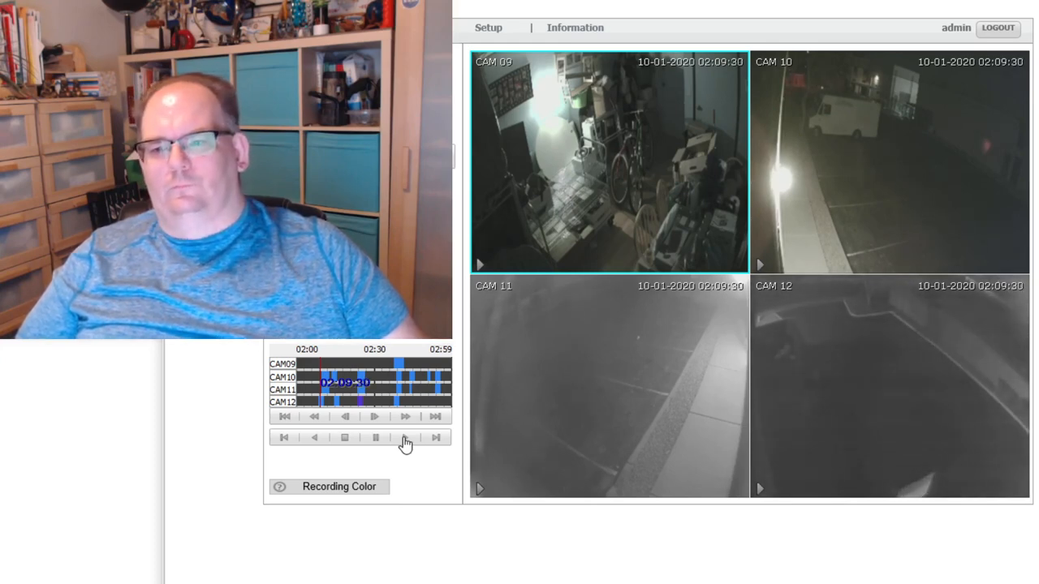
Select and double-click the CAM 10 street-view tile with the parked van.
click(889, 161)
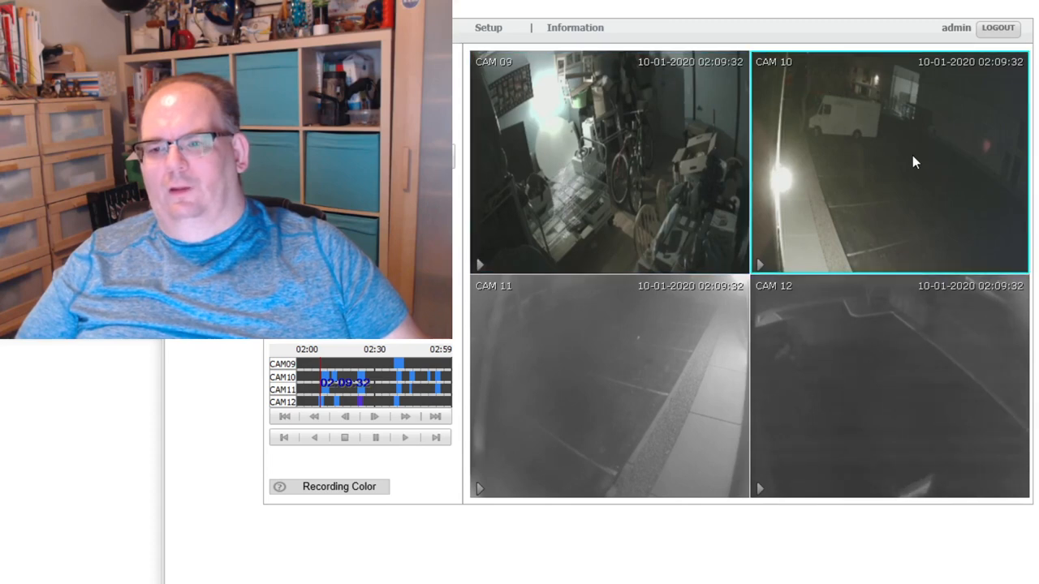
double_click(889, 162)
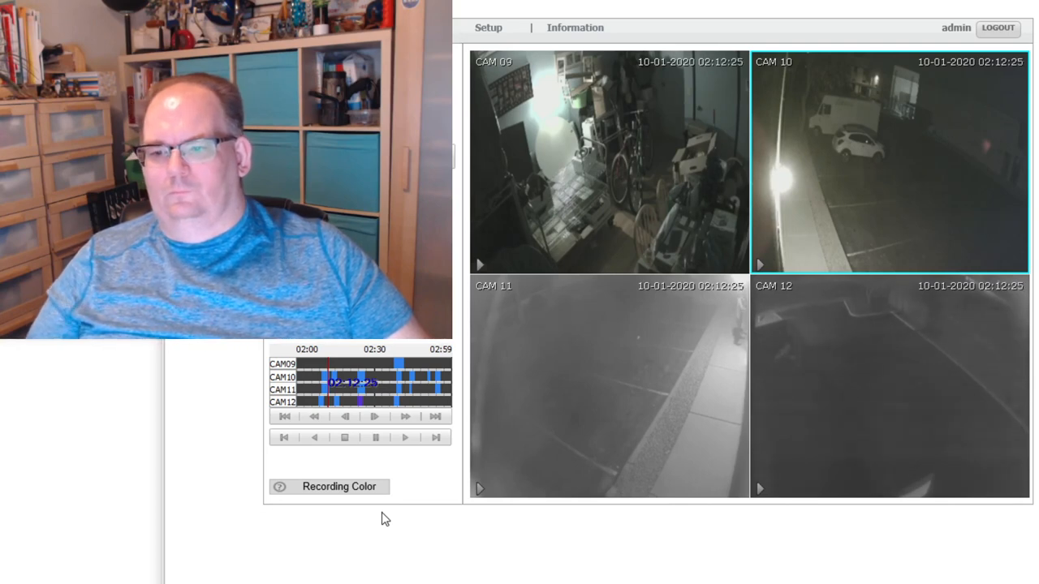
Select and double-click the camera tile, making CAM 07 active at 02:12:57.
click(608, 387)
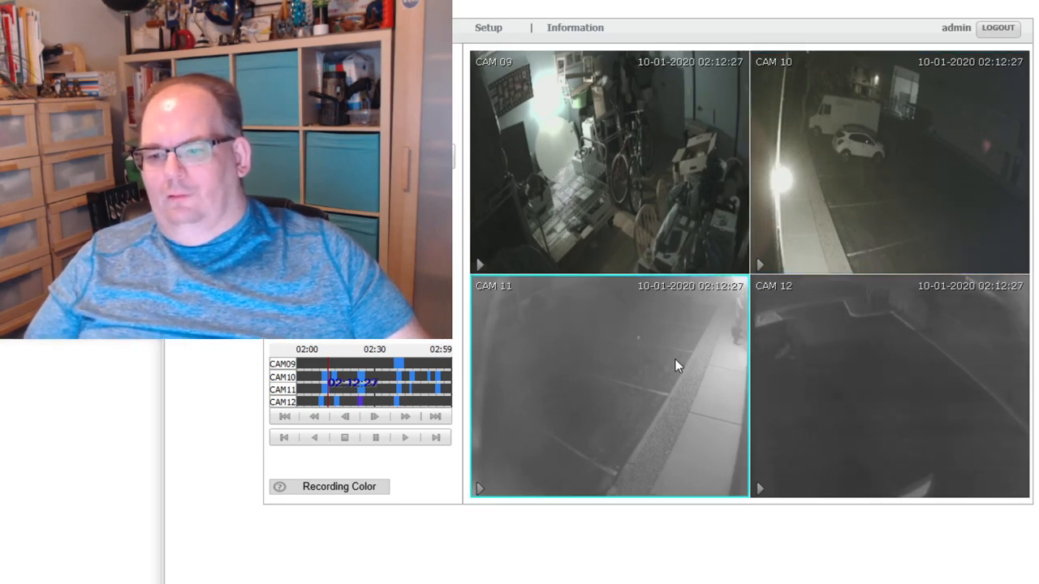
double_click(608, 387)
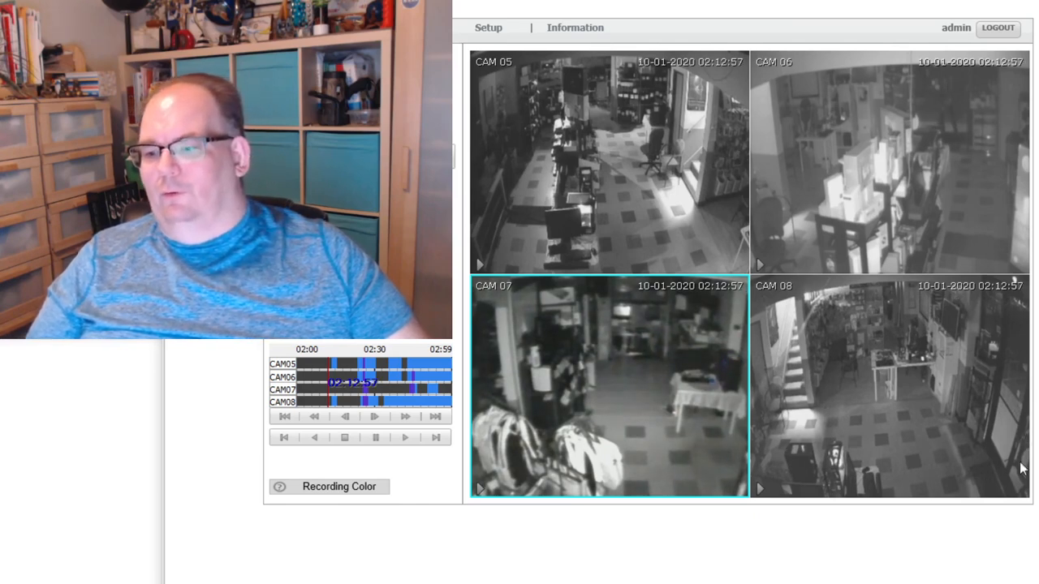
mouse_move(733, 524)
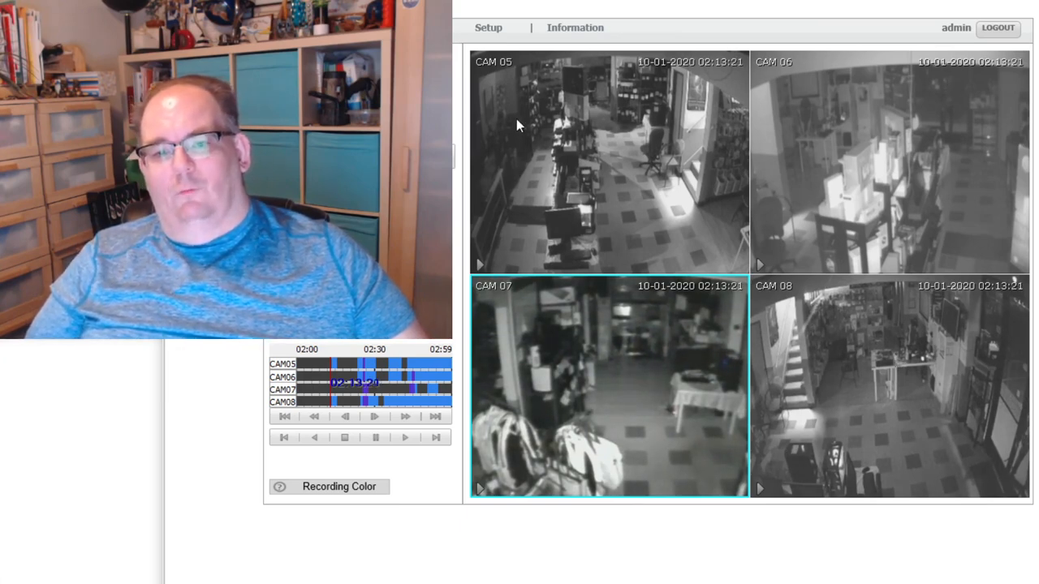
mouse_move(493, 169)
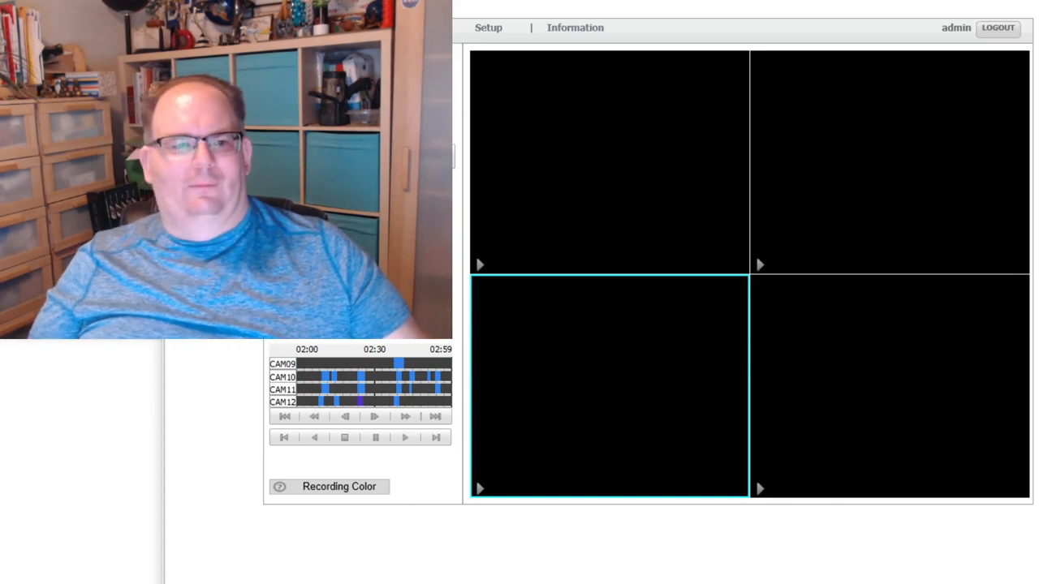
Play cameras 9–12 through about 02:16, with CAM 11 active.
click(374, 417)
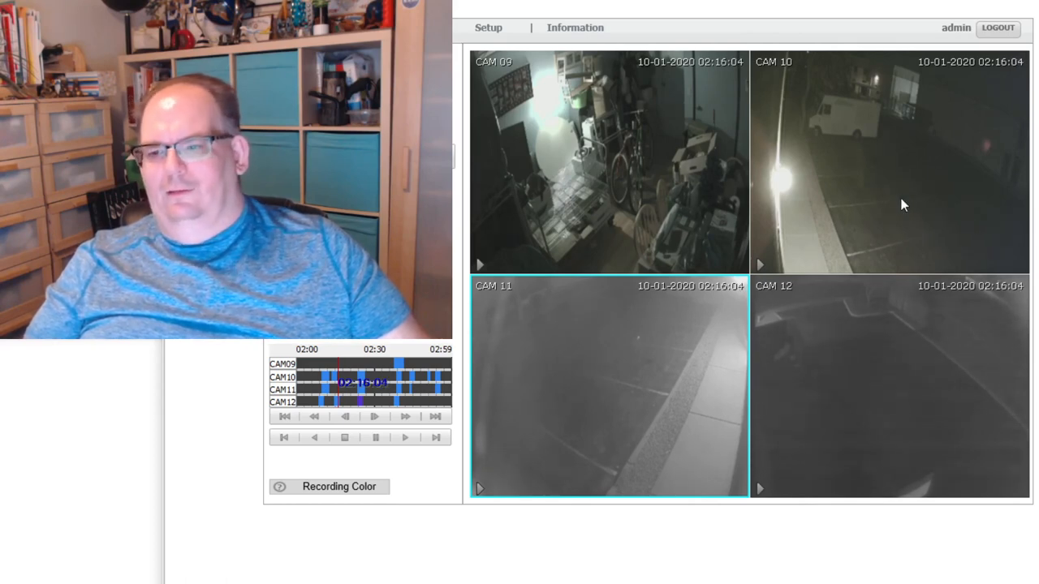
mouse_move(479, 167)
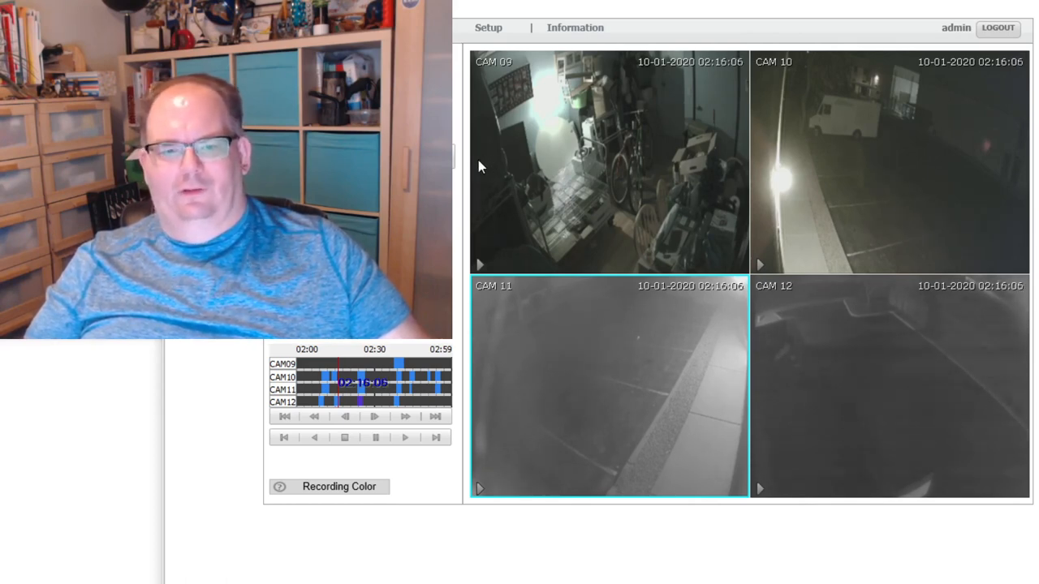